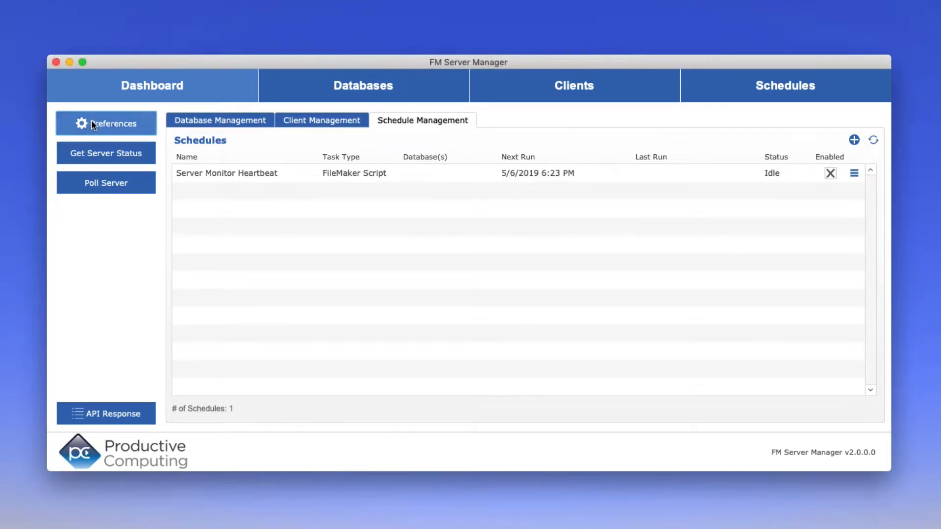
Query the server status from the Dashboard and read that the server is running
{"action": "left_click", "coordinate": [106, 123]}
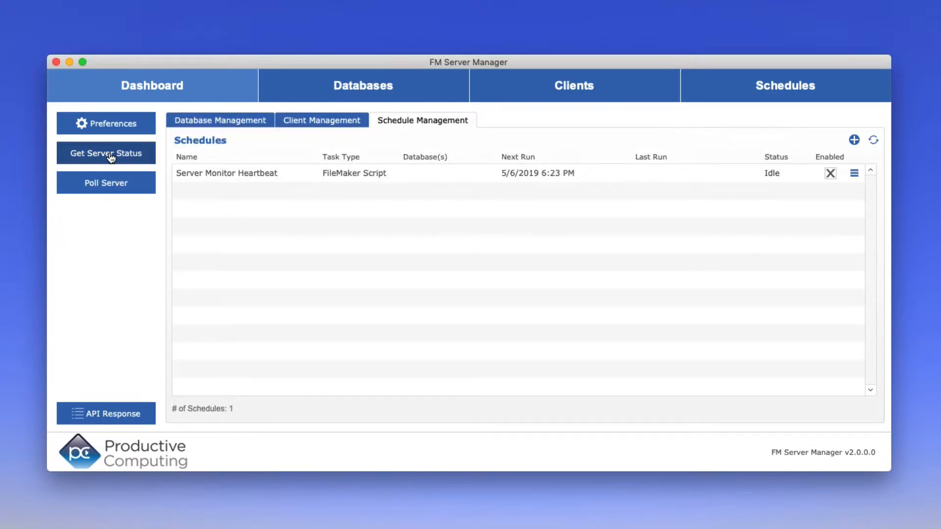
{"action": "left_click", "coordinate": [106, 153]}
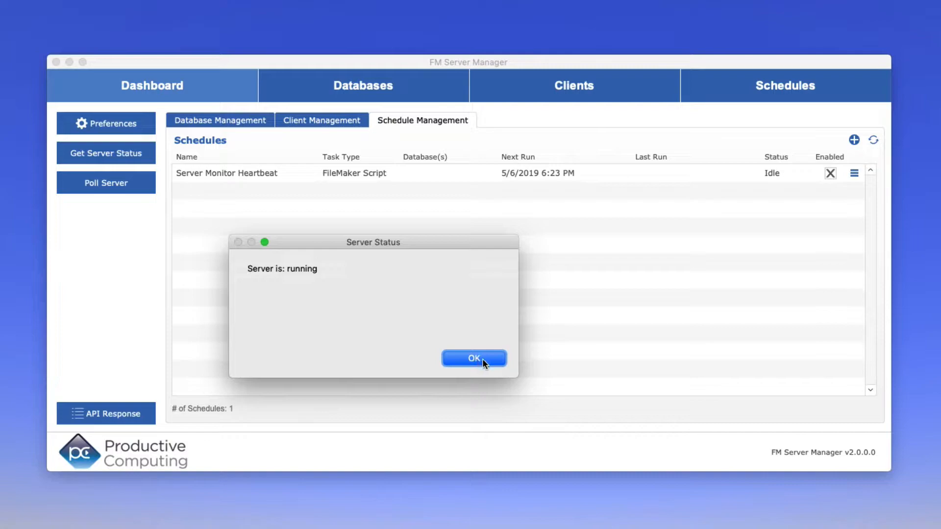
Dismiss the status report and review the hosted databases with their privileges
{"action": "left_click", "coordinate": [474, 359]}
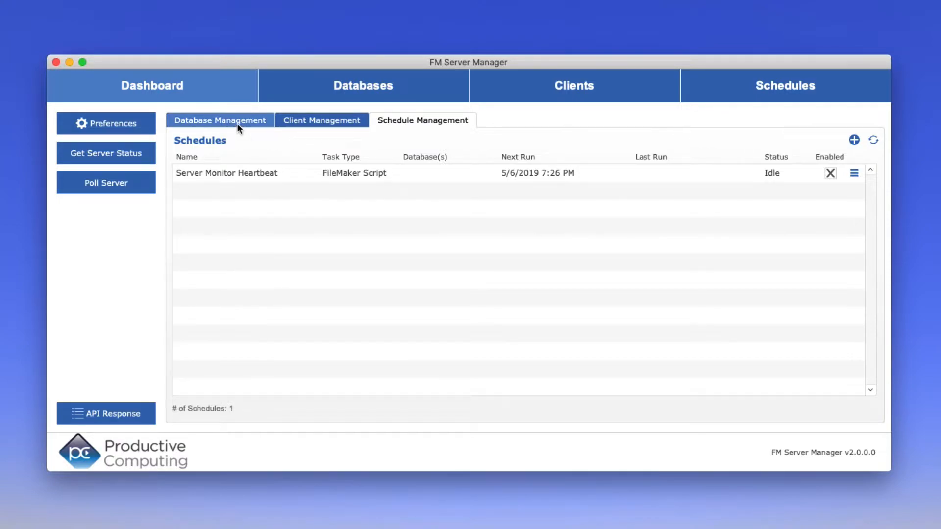
{"action": "mouse_move", "coordinate": [322, 120]}
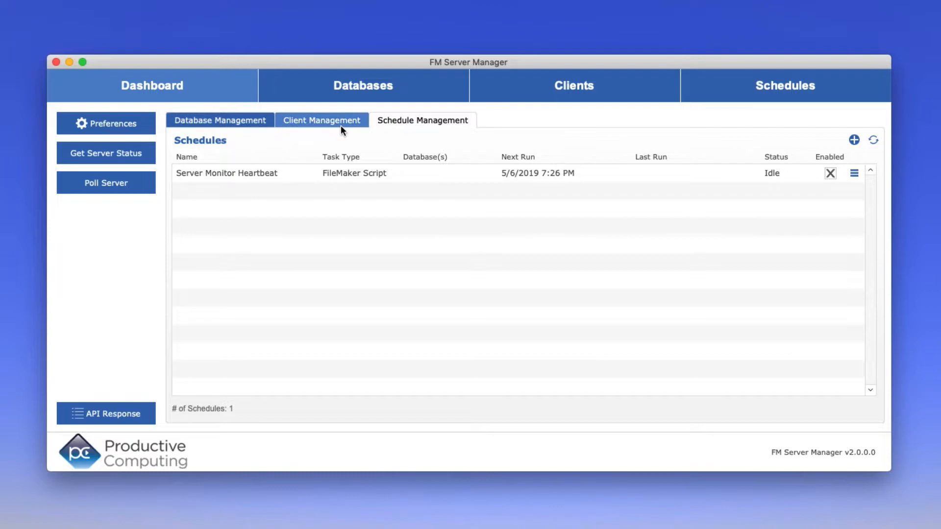
{"action": "left_click", "coordinate": [220, 119]}
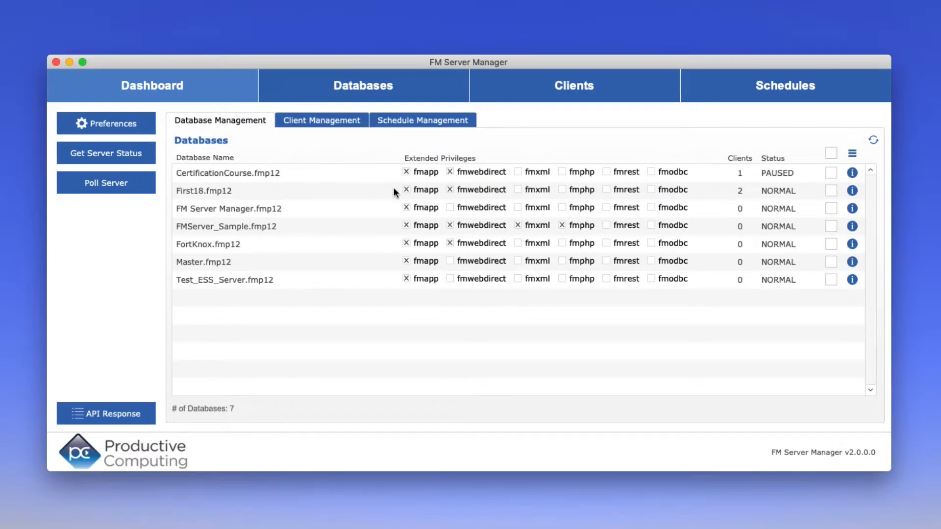
{"action": "mouse_move", "coordinate": [397, 213]}
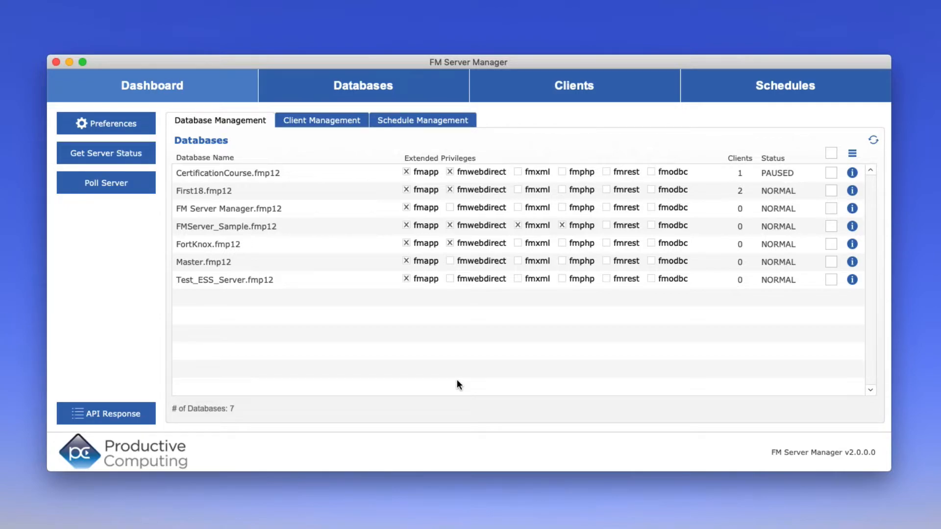
{"action": "mouse_move", "coordinate": [226, 185]}
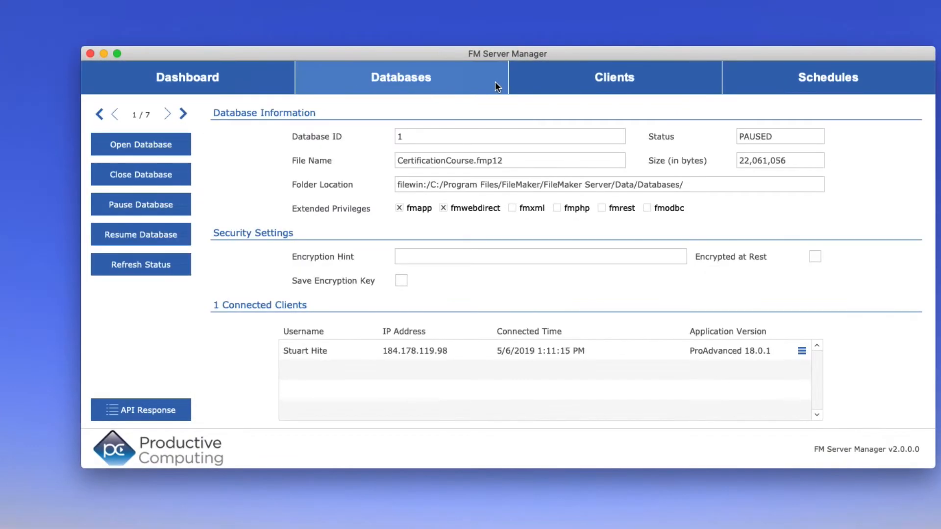
Review the Server Monitor Heartbeat schedule details, then bring up the script list
{"action": "left_click", "coordinate": [828, 76]}
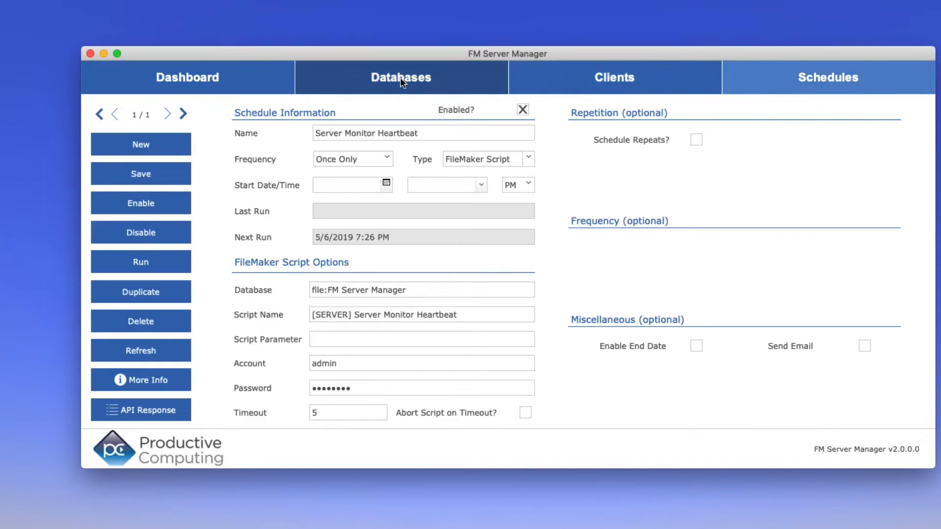
{"action": "left_click", "coordinate": [187, 76]}
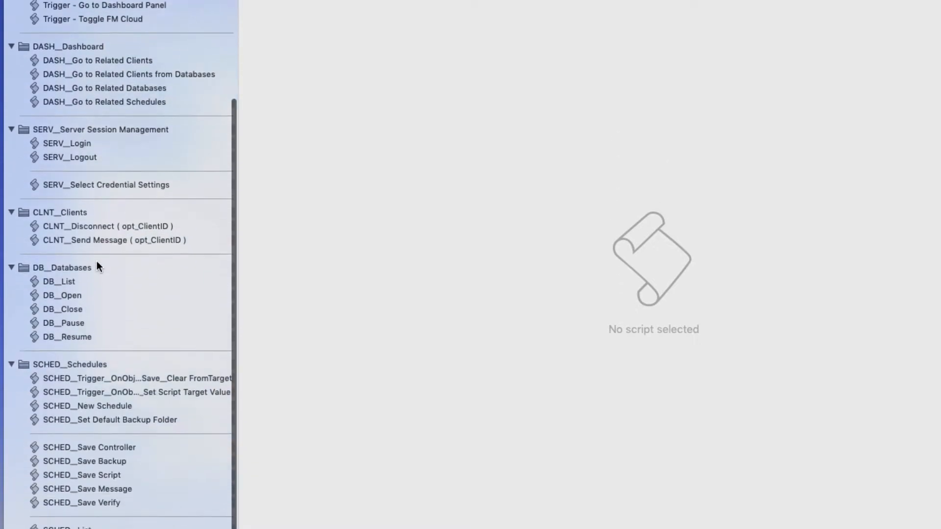
View the SCHED__Save Controller script's required-field validation steps
{"action": "left_click", "coordinate": [89, 309]}
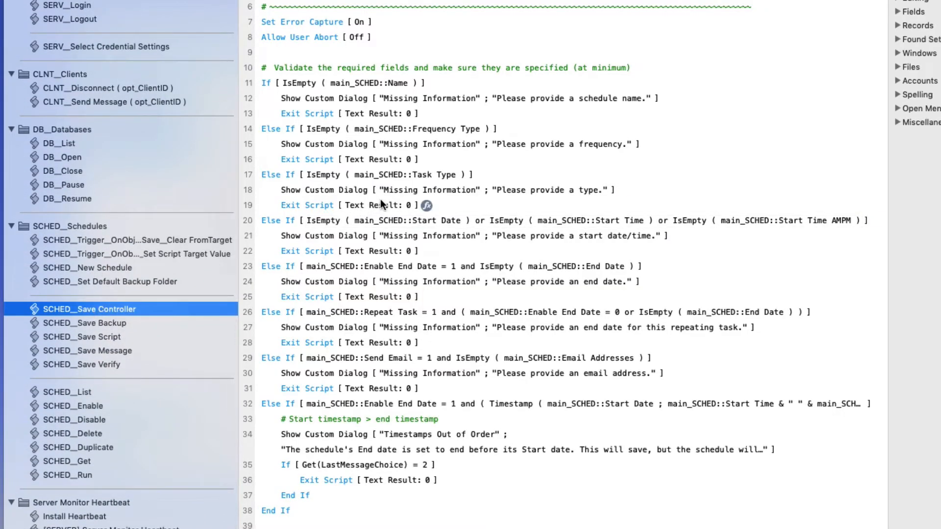
{"action": "left_click", "coordinate": [137, 240]}
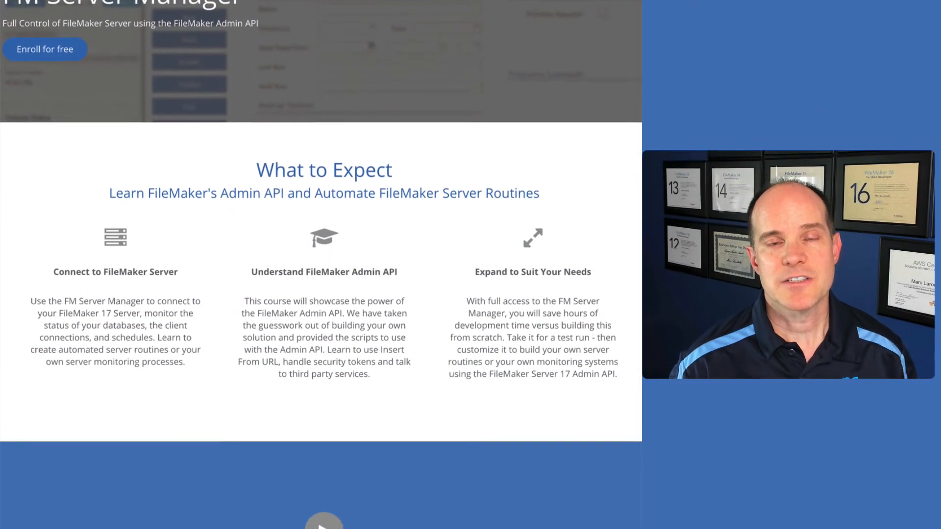
Scroll the course page through Course Curriculum down to Course Reviews
{"action": "scroll", "scroll_direction": "down", "scroll_amount": 3}
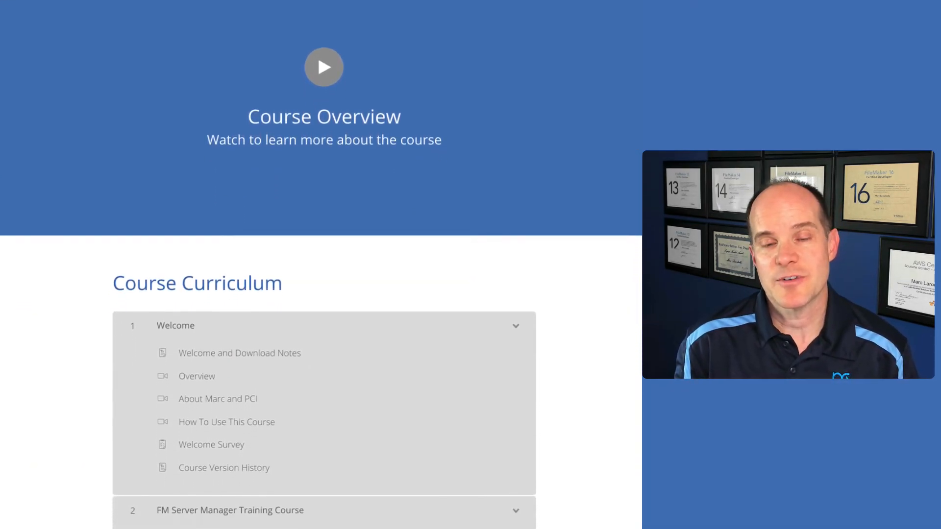
{"action": "scroll", "scroll_direction": "down", "scroll_amount": 3}
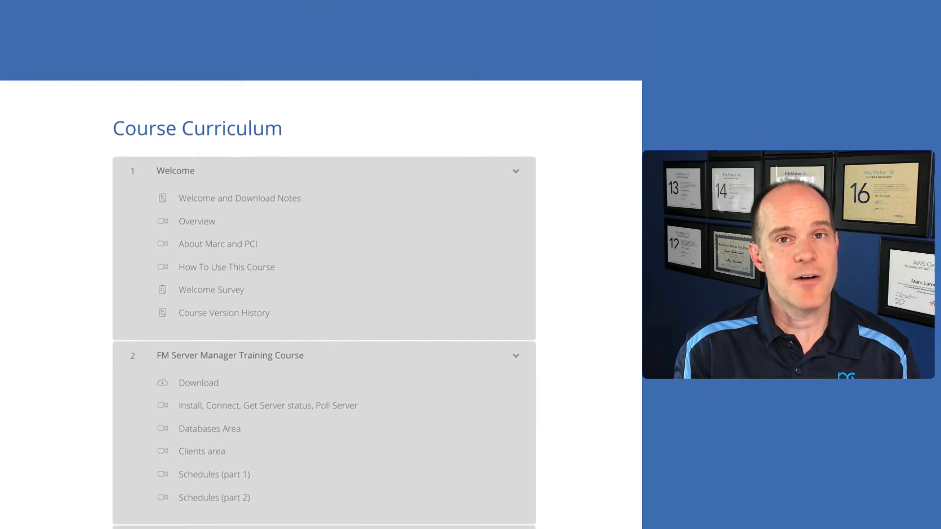
{"action": "scroll", "scroll_direction": "down", "scroll_amount": 3}
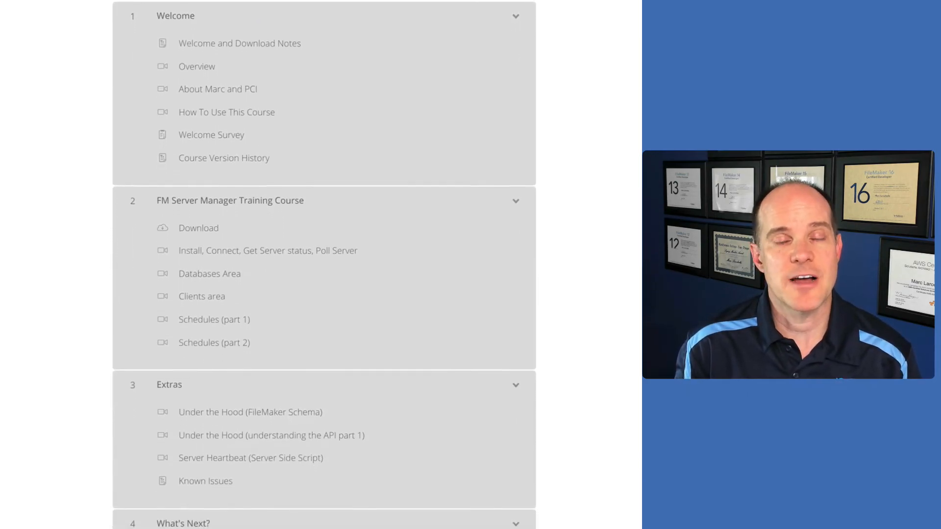
{"action": "scroll", "scroll_direction": "down", "scroll_amount": 3}
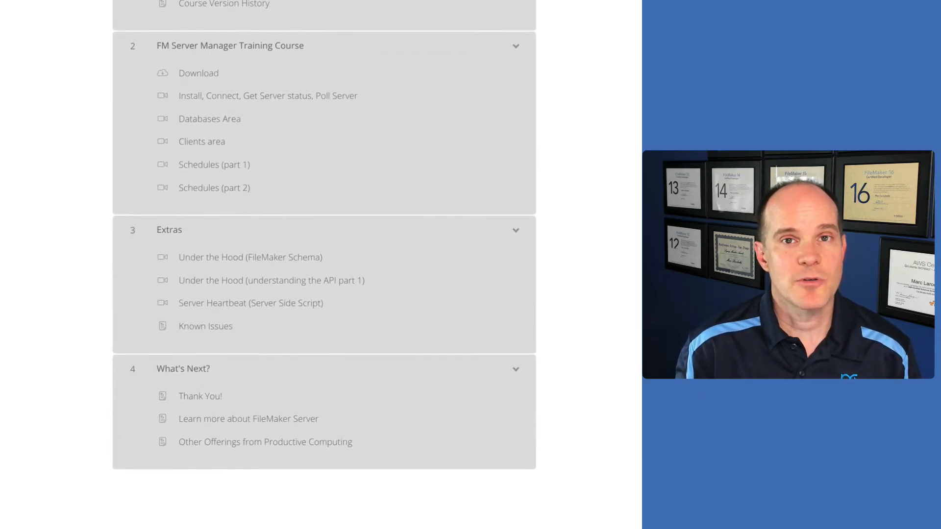
{"action": "scroll", "scroll_direction": "down", "scroll_amount": 3}
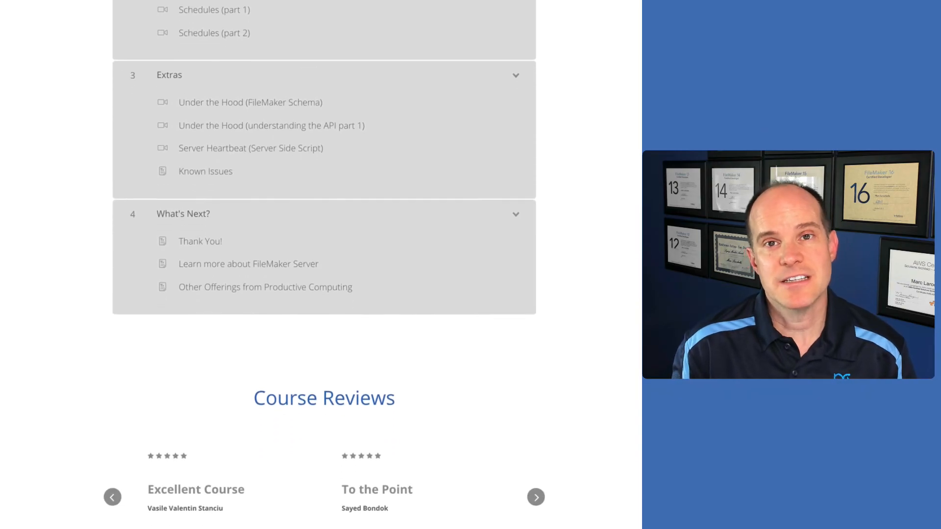
{"action": "scroll", "scroll_direction": "down", "scroll_amount": 3}
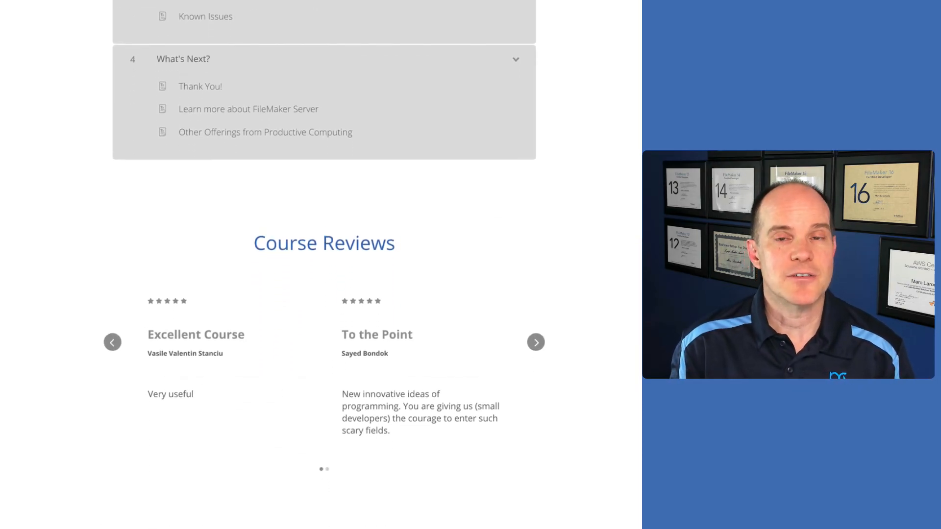